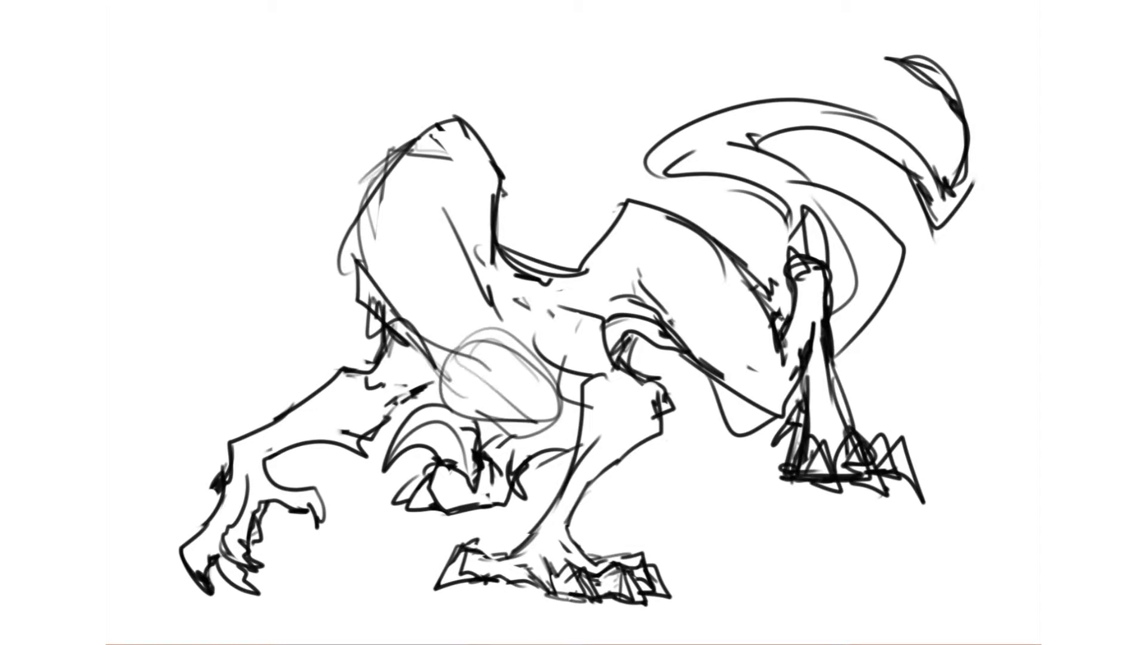
Step: Sketch a black belly stroke over the grey oval guide beneath the creature's body
left_click_drag(454, 351, 579, 439)
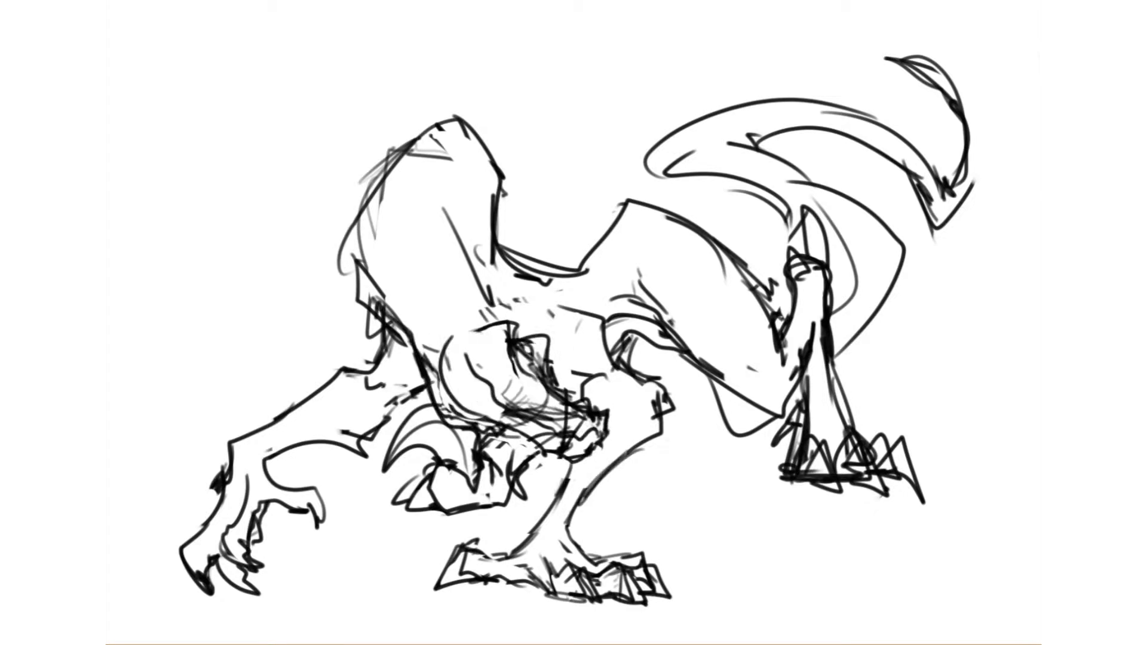